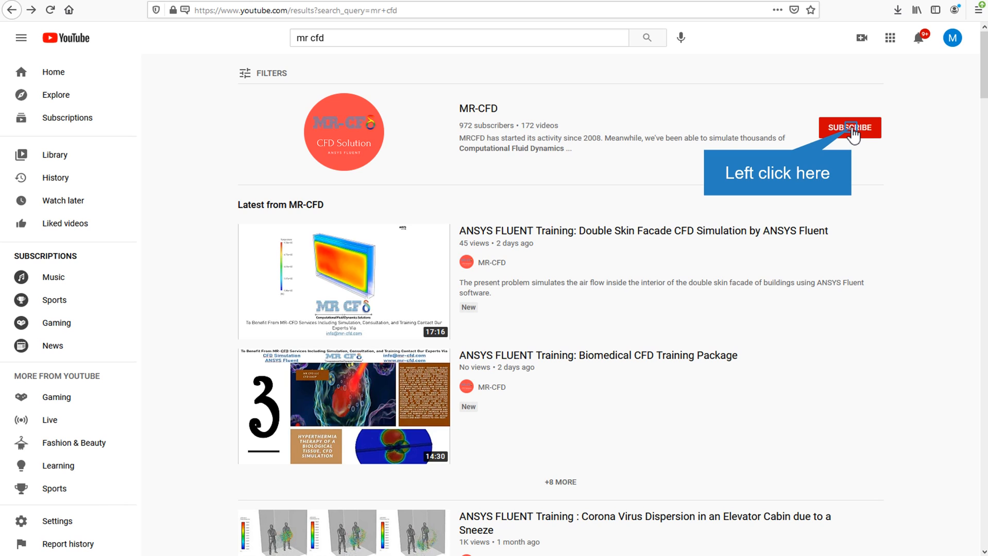
Subscribe to the MR-CFD channel from the search result
left_click(344, 281)
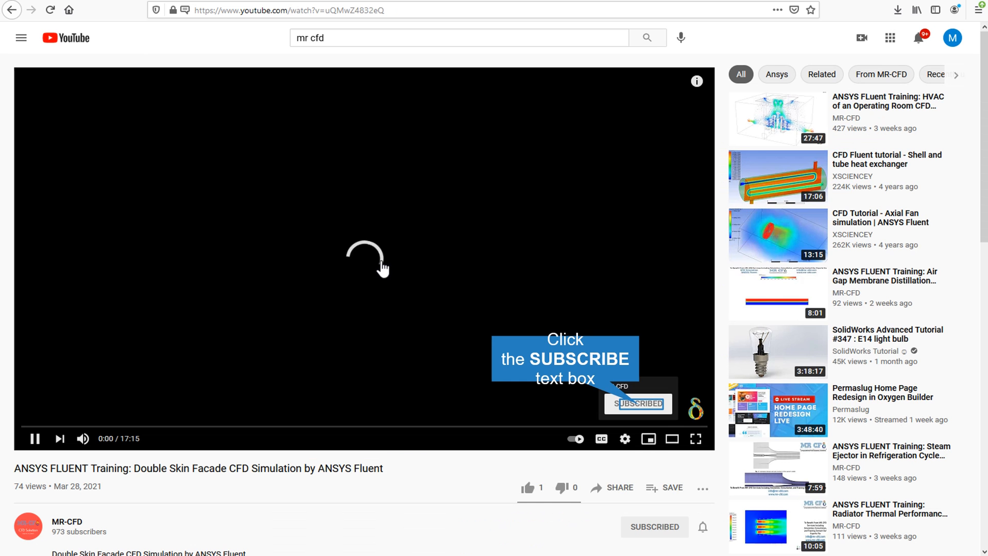
mouse_move(699, 414)
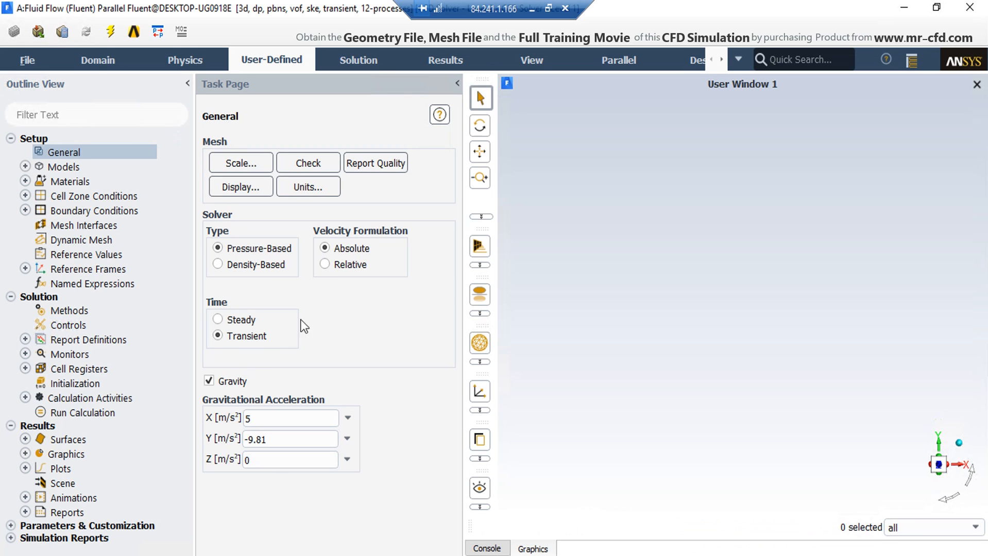
mouse_move(274, 496)
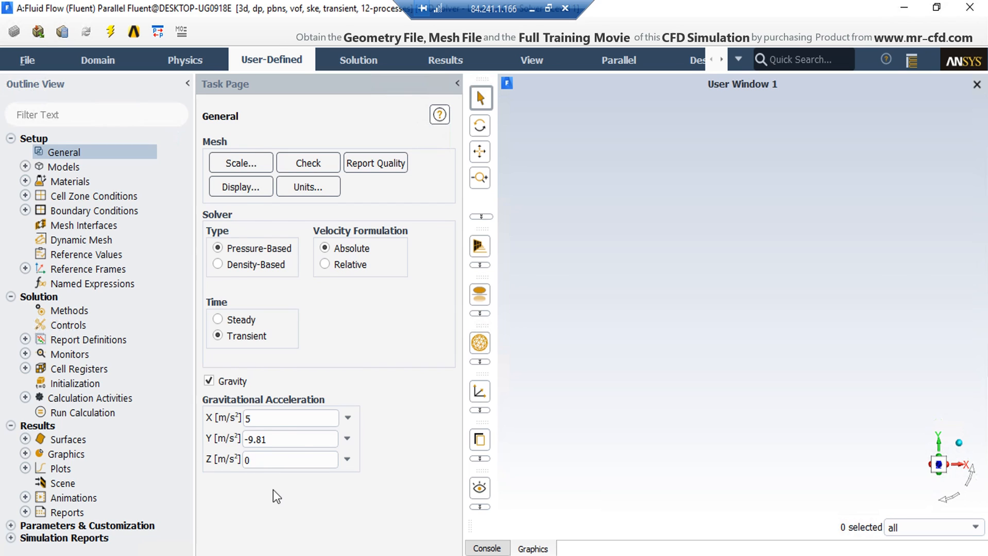
Set Solution Methods to SIMPLE, PRESTO! pressure, Second Order Upwind momentum, Compressive volume fraction
left_click(69, 325)
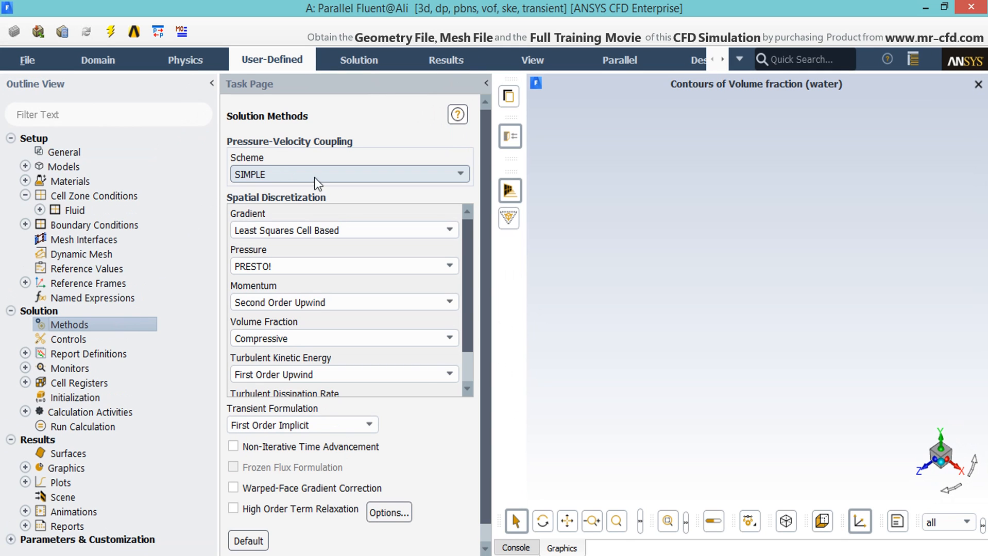
mouse_move(433, 478)
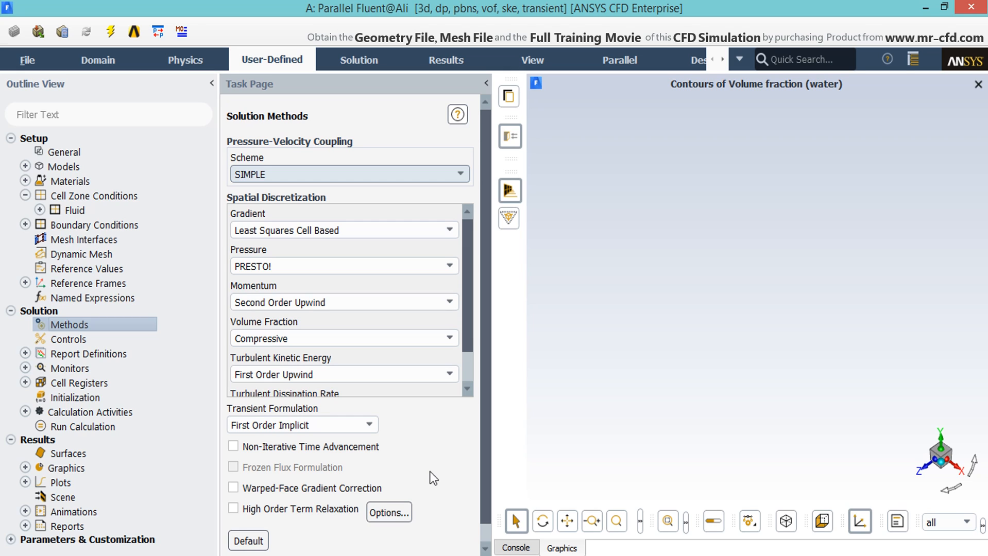
left_click(74, 397)
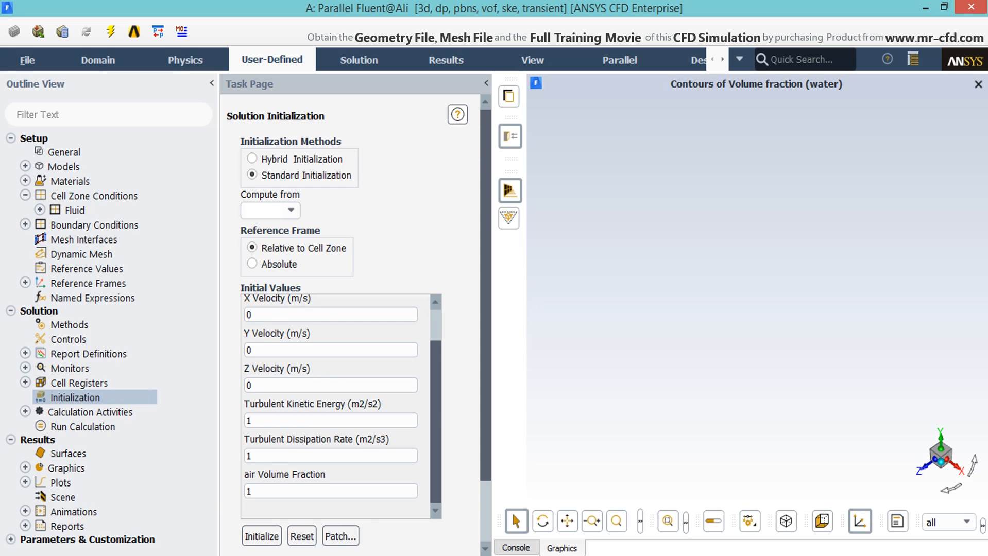
mouse_move(522, 430)
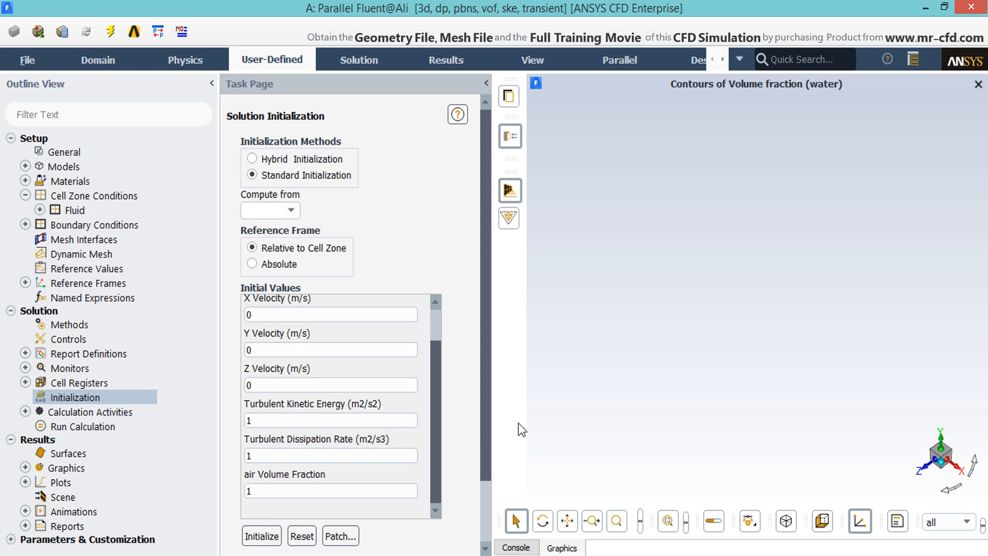
mouse_move(121, 63)
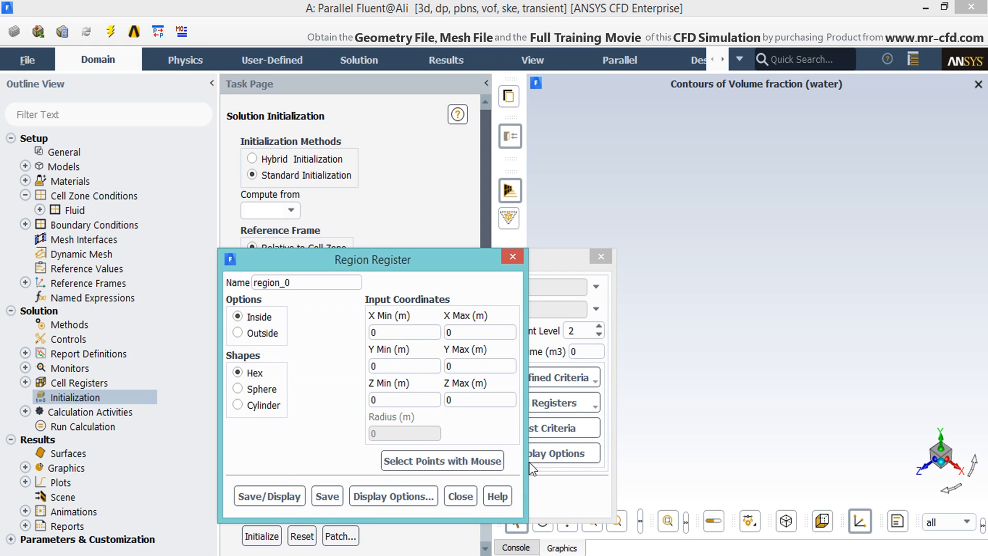
mouse_move(475, 501)
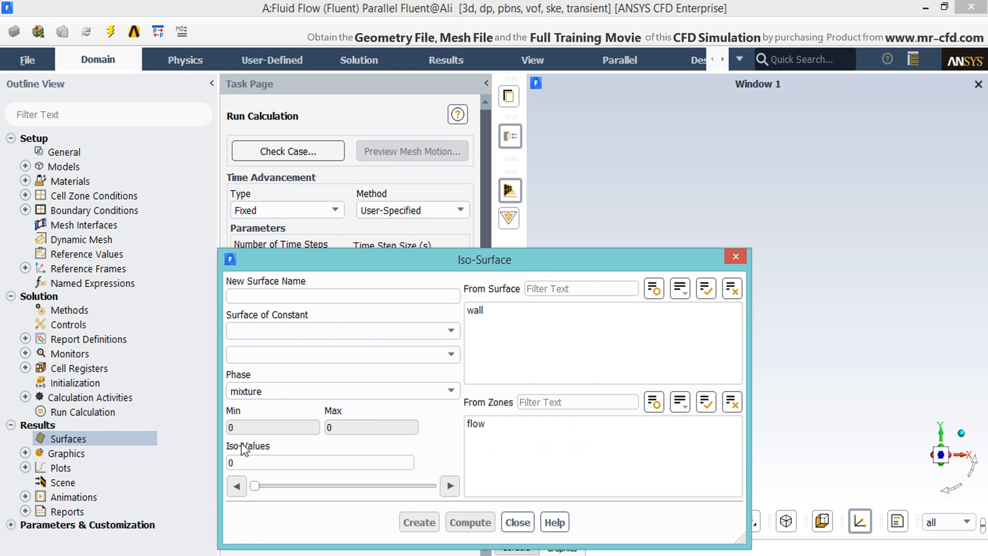
mouse_move(372, 345)
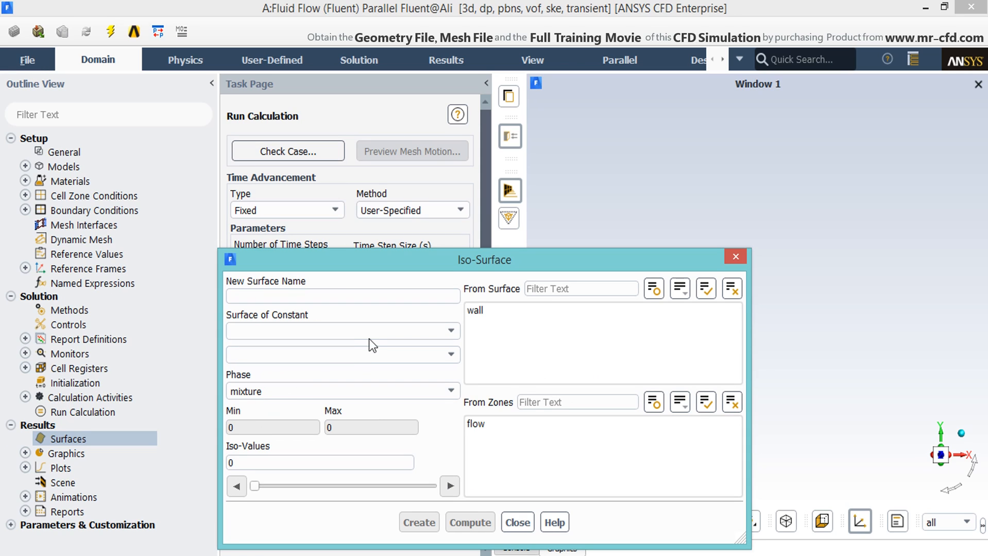